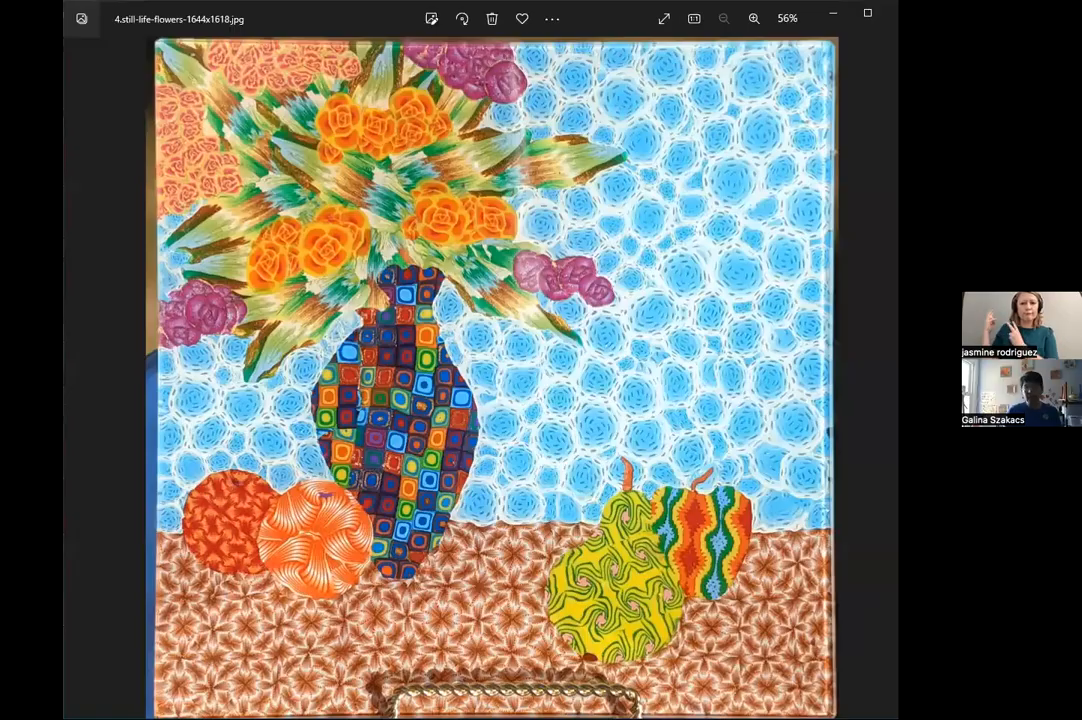
Step back from the still-life flowers photo through ukraine-gold to the tiny house artwork.
click(84, 378)
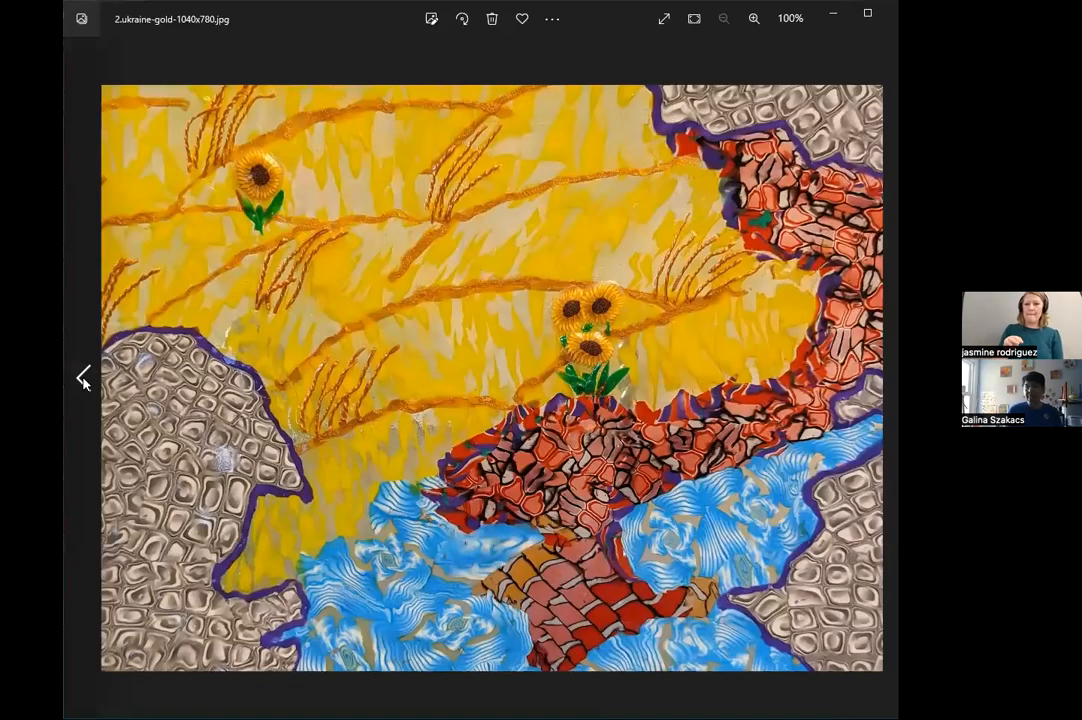
click(84, 377)
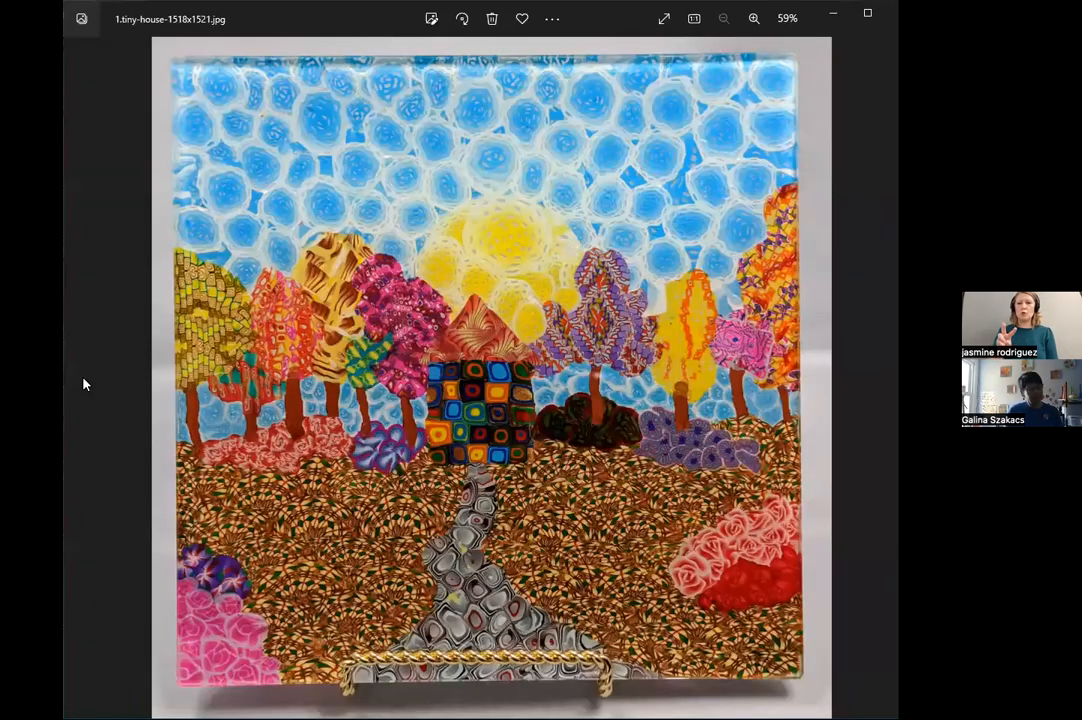